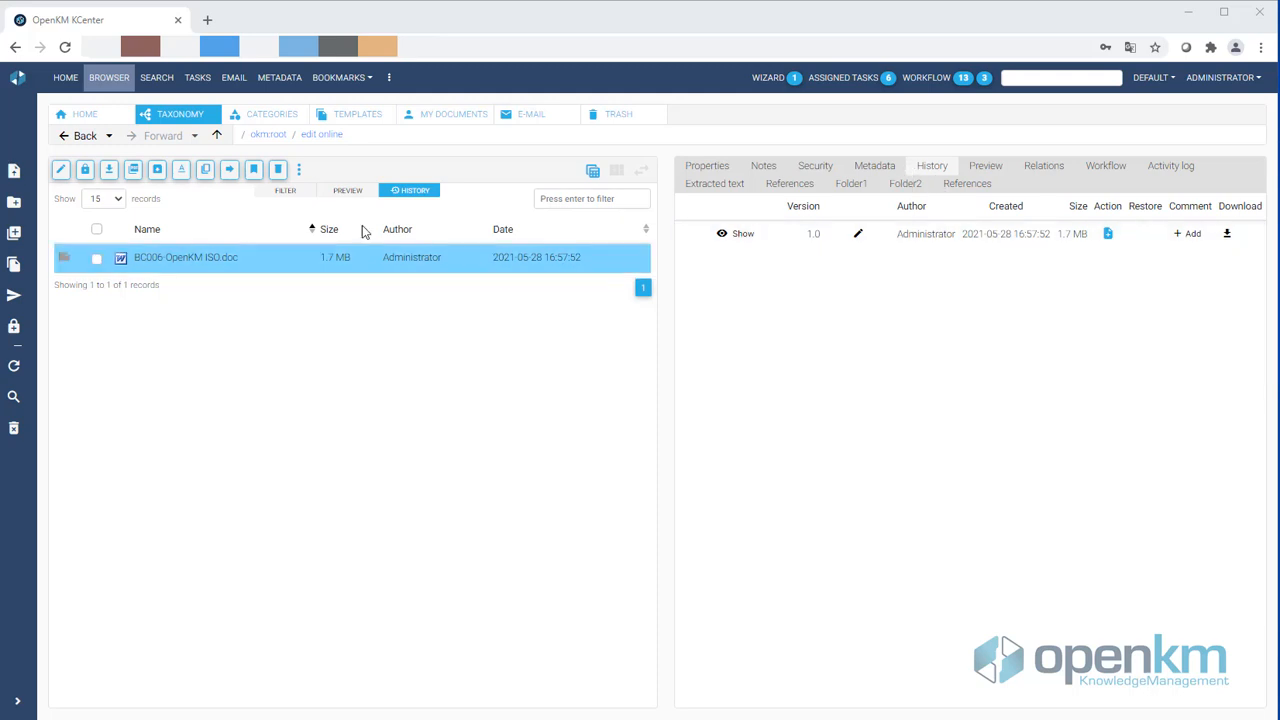
{"action": "mouse_move", "coordinate": [332, 308]}
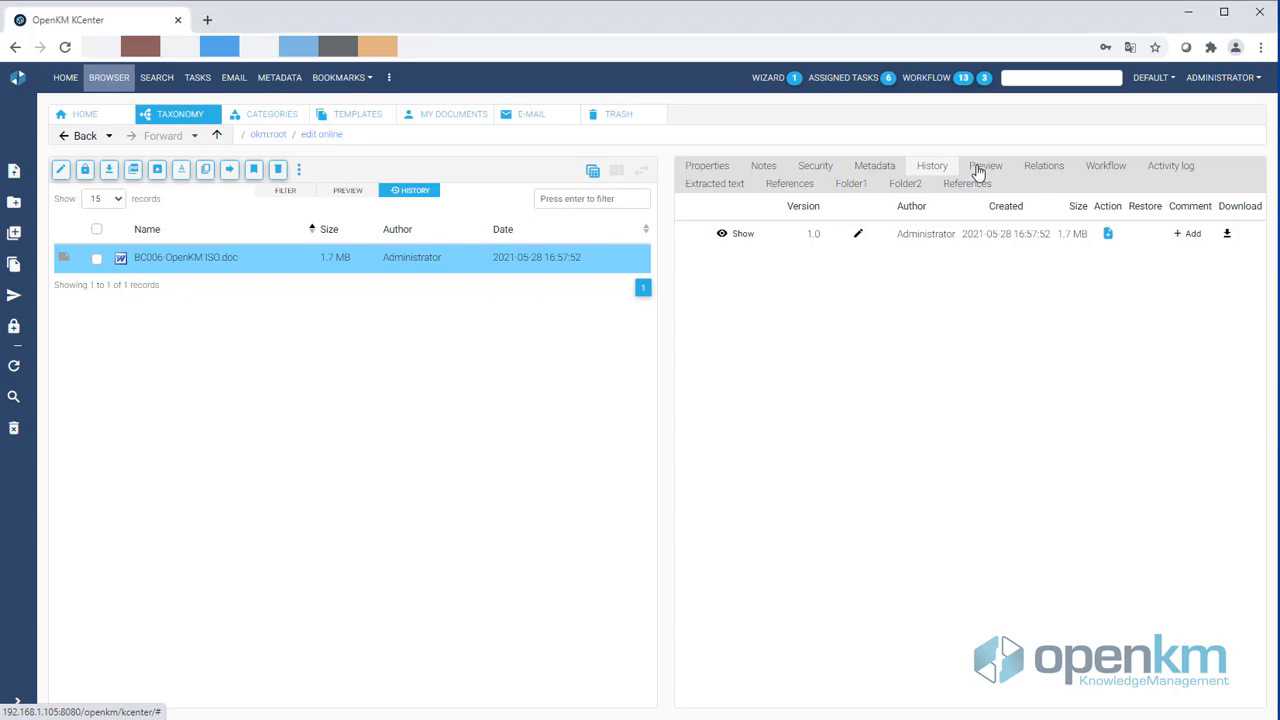
Preview BC006-OpenKM ISO.doc, check its history, then launch Collabora online editing from the extensions menu
{"action": "left_click", "coordinate": [984, 164]}
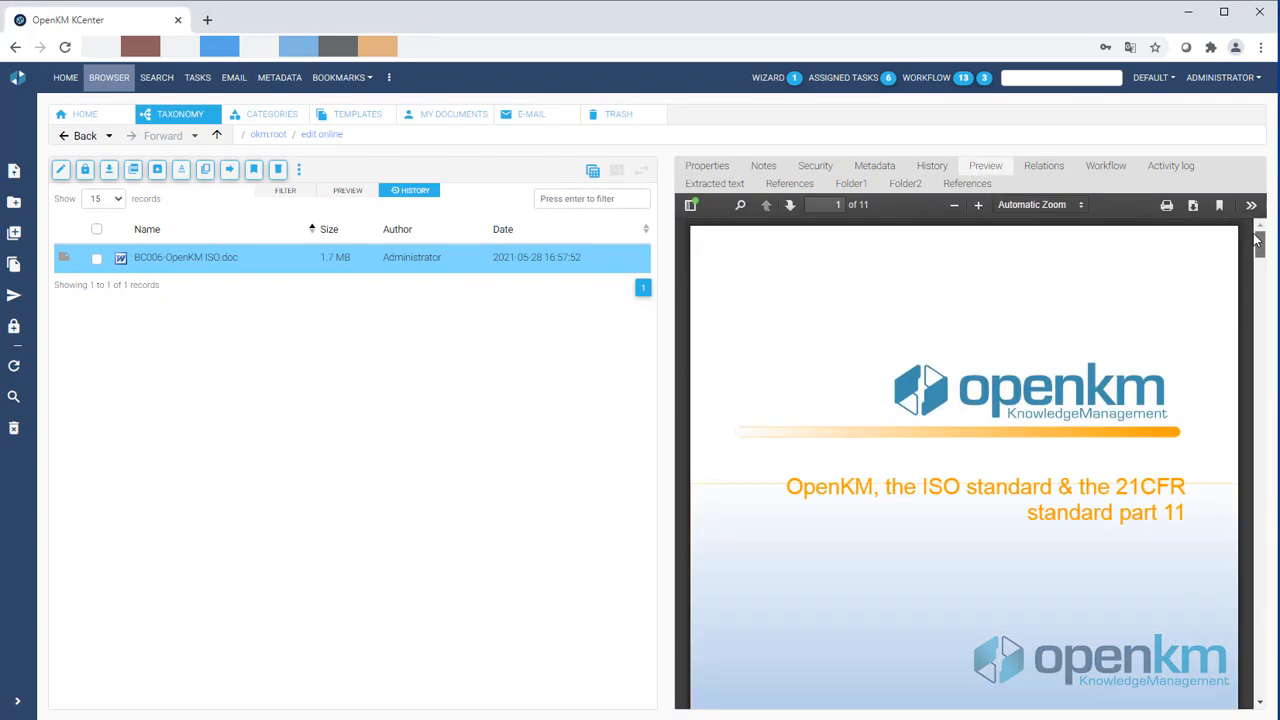
{"action": "mouse_move", "coordinate": [930, 178]}
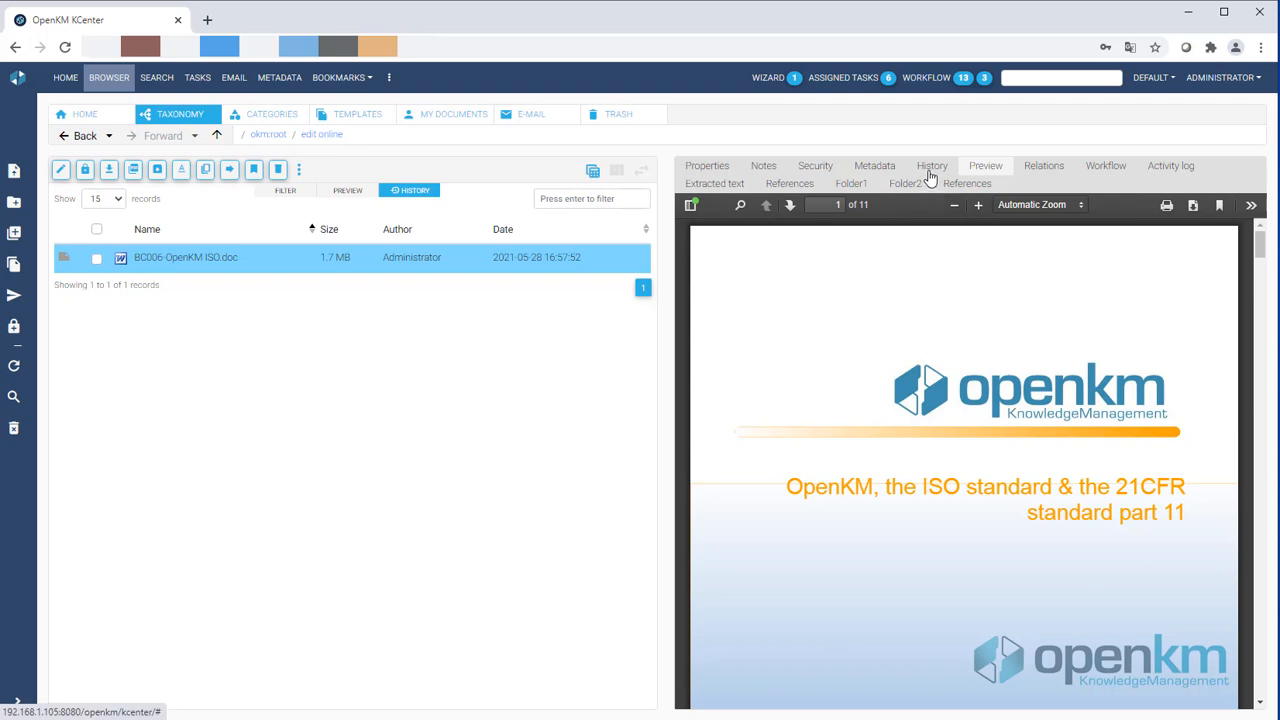
{"action": "left_click", "coordinate": [932, 164]}
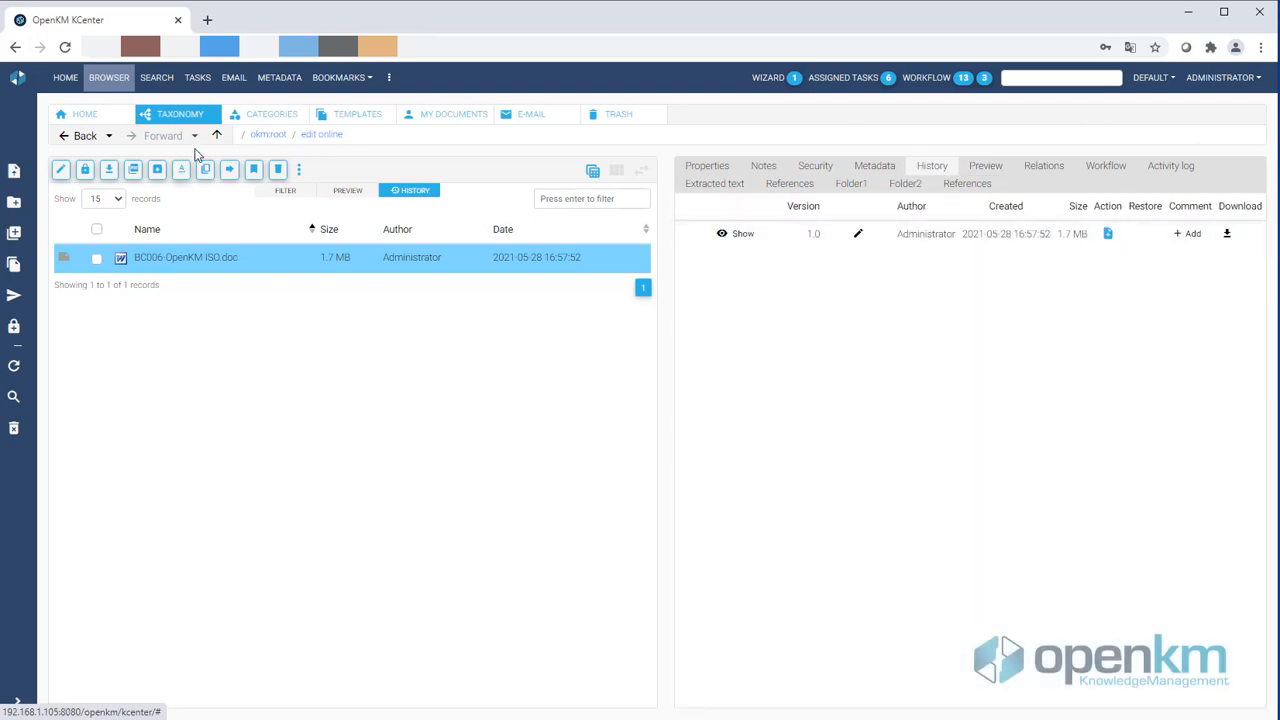
{"action": "mouse_move", "coordinate": [390, 82]}
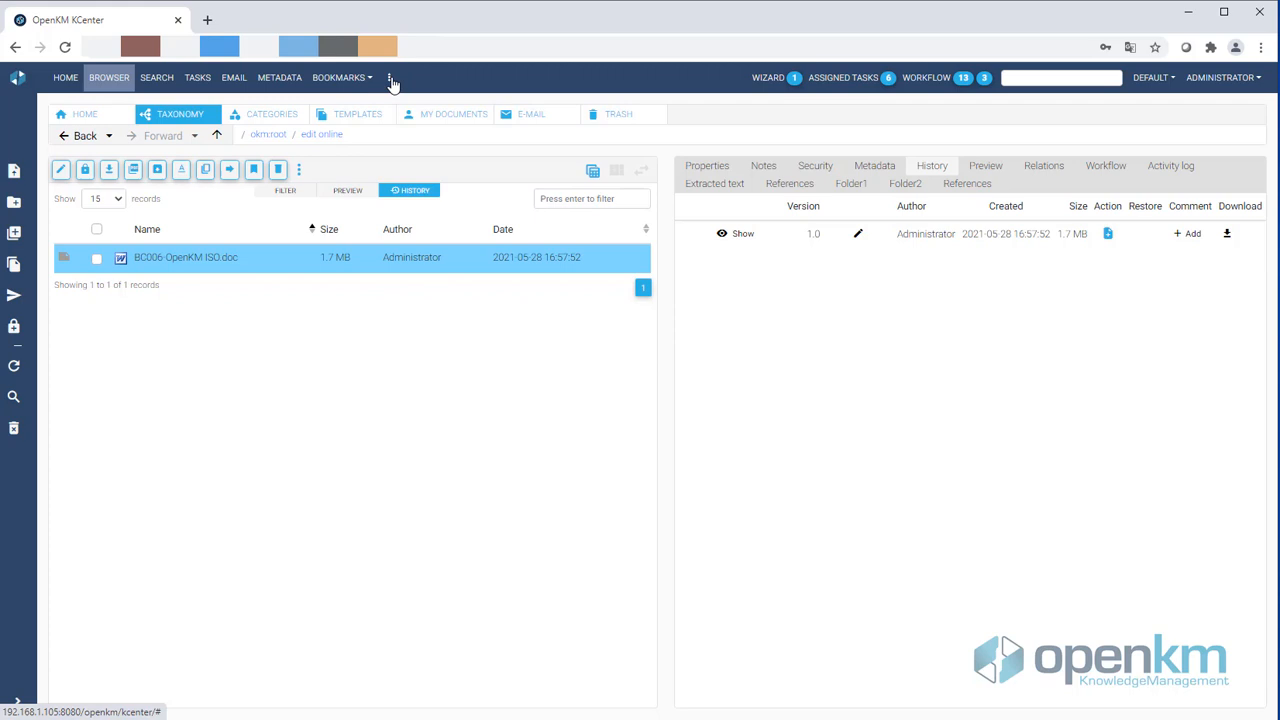
{"action": "left_click", "coordinate": [388, 76]}
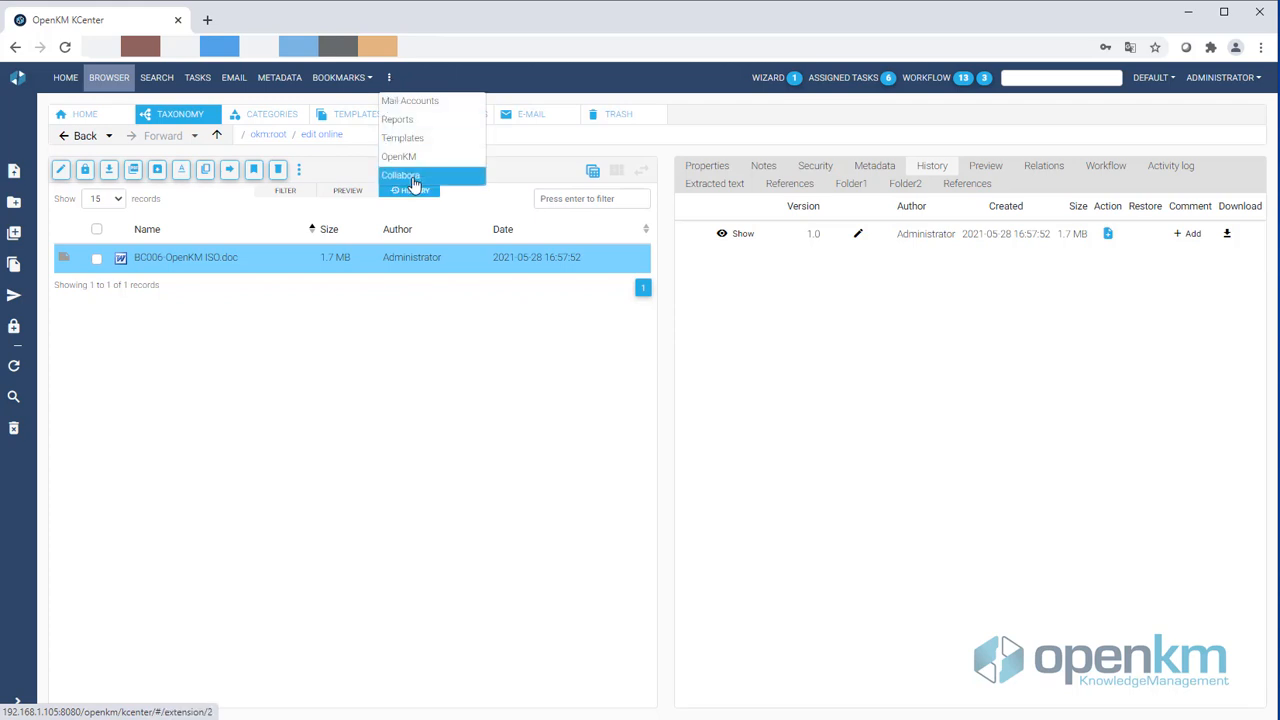
{"action": "left_click", "coordinate": [400, 176]}
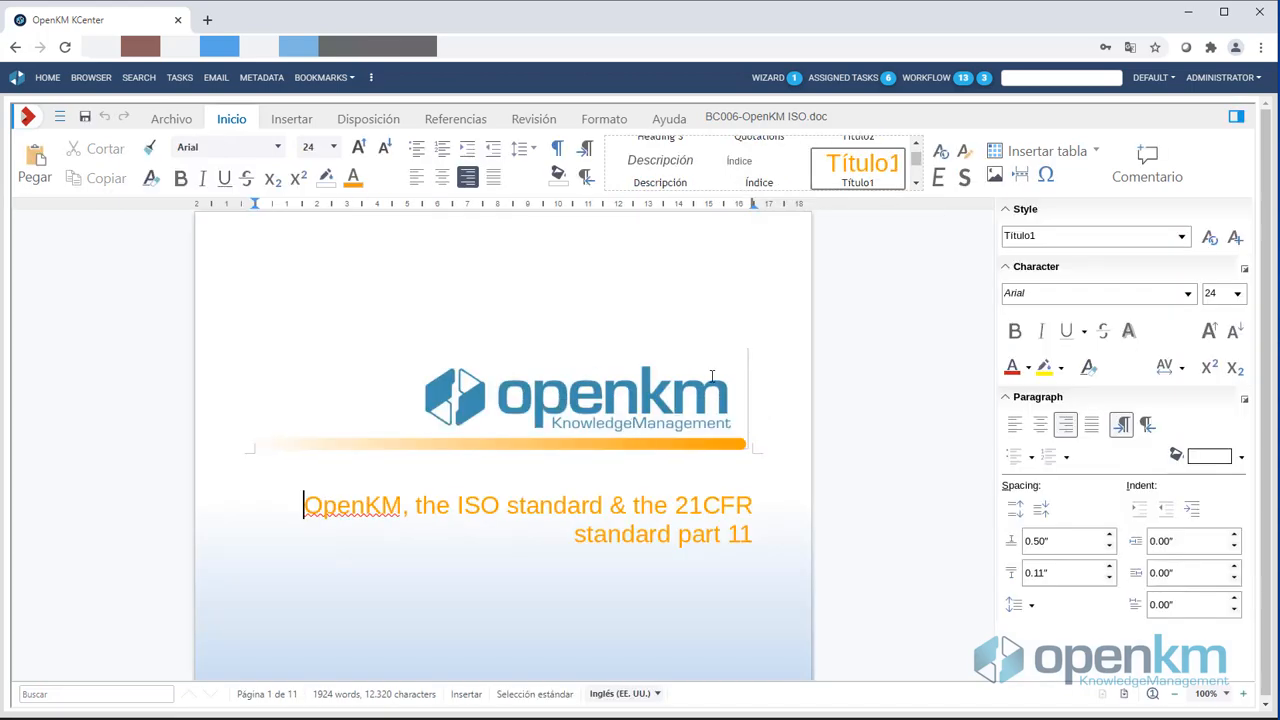
At the document's end add 'Add table' and a two-column table with headers Field 1 and Field 2
{"action": "scroll", "scroll_direction": "down", "scroll_amount": 3}
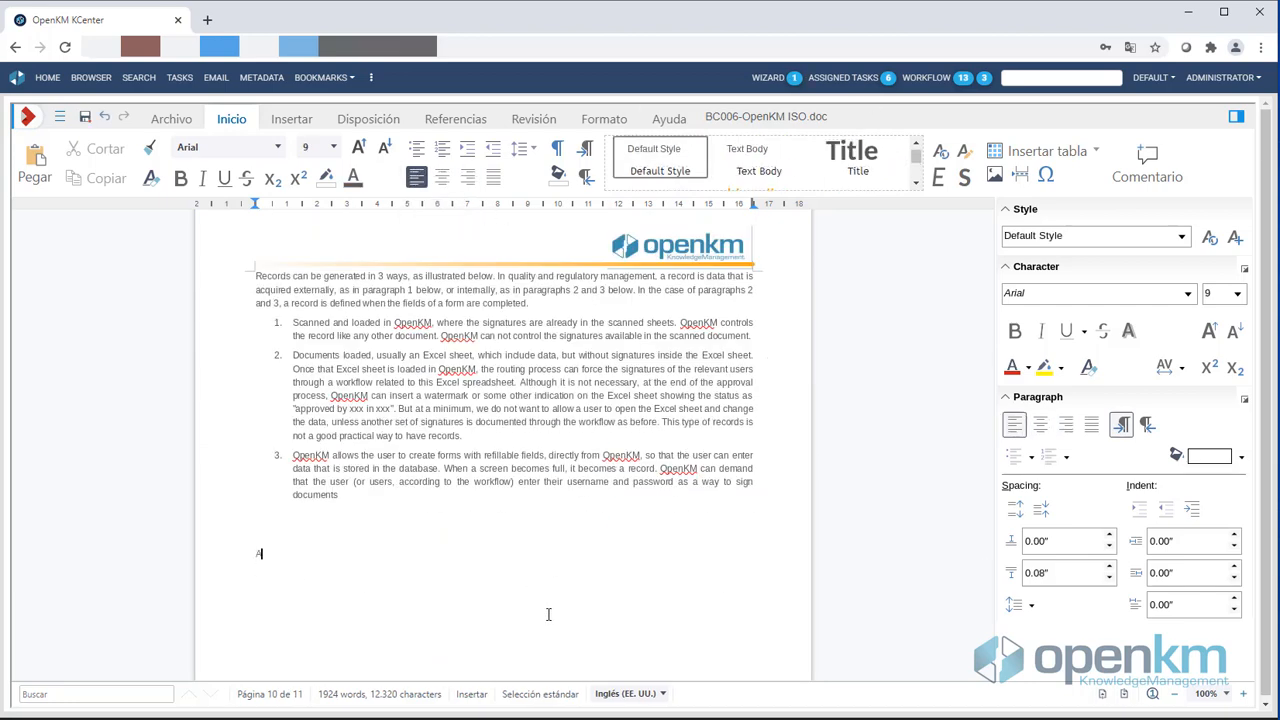
{"action": "type", "text": "Add table"}
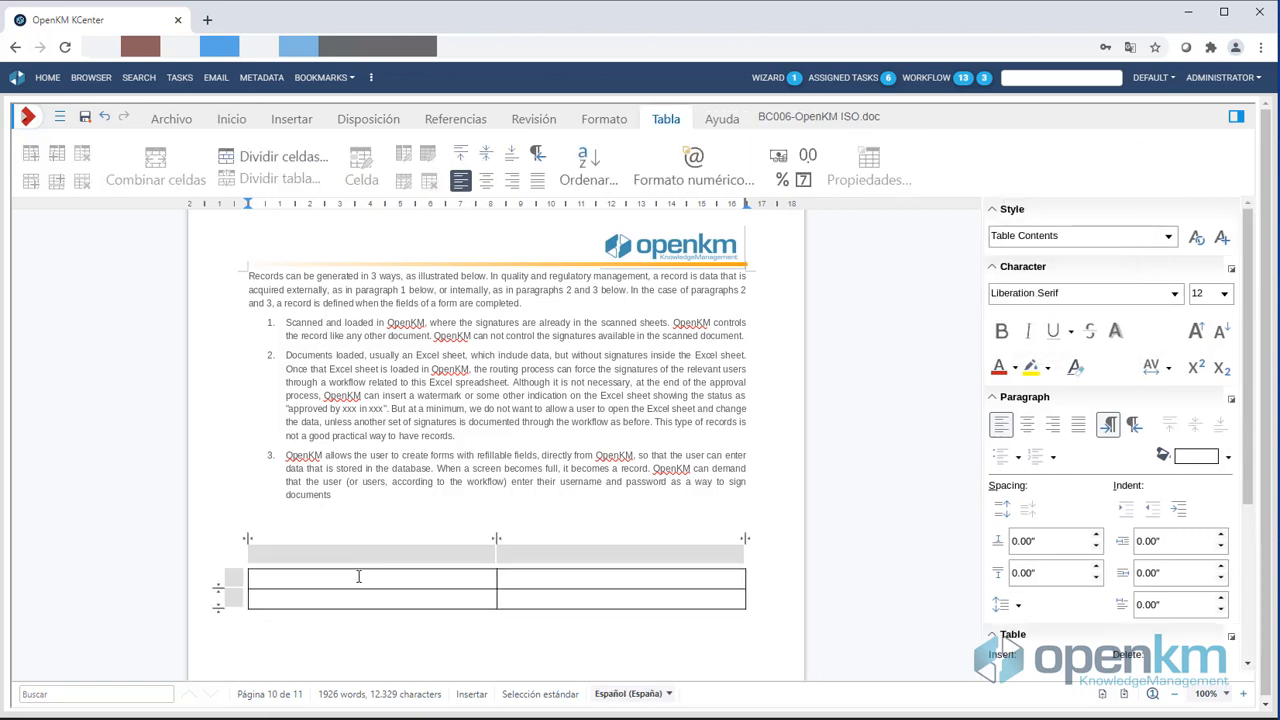
{"action": "type", "text": "Field 1"}
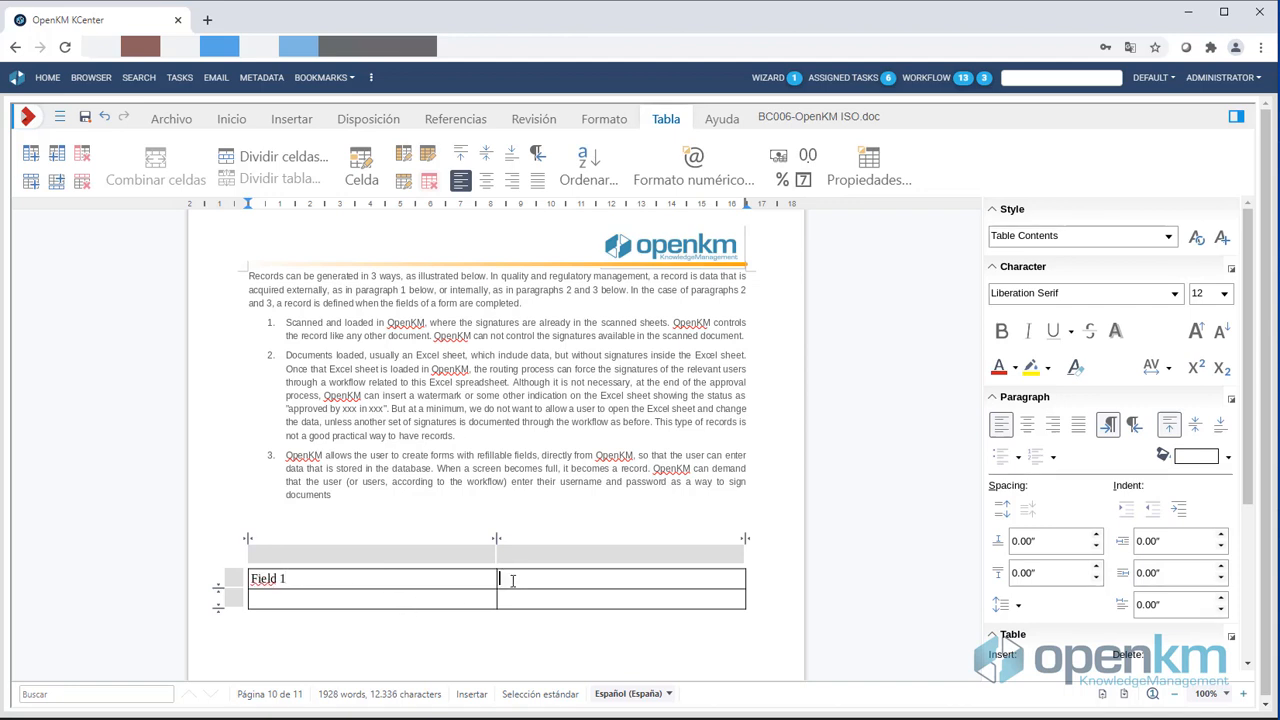
{"action": "type", "text": "F"}
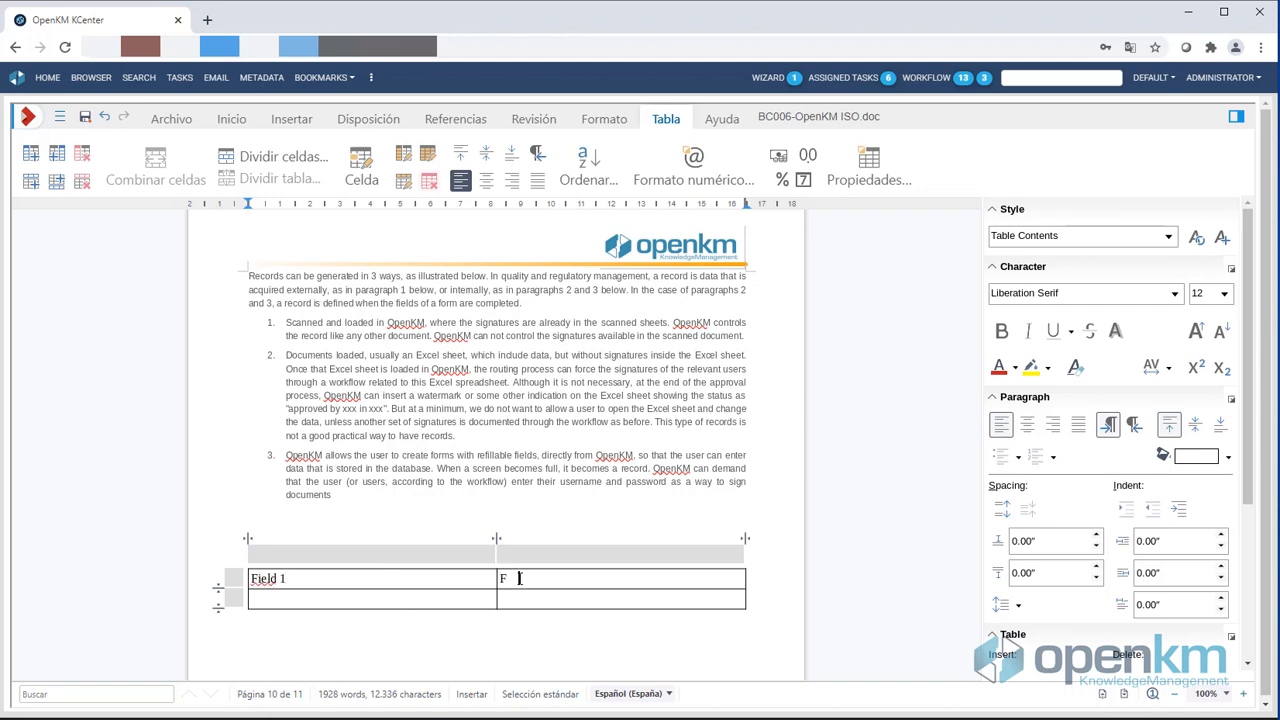
{"action": "type", "text": "ield 2"}
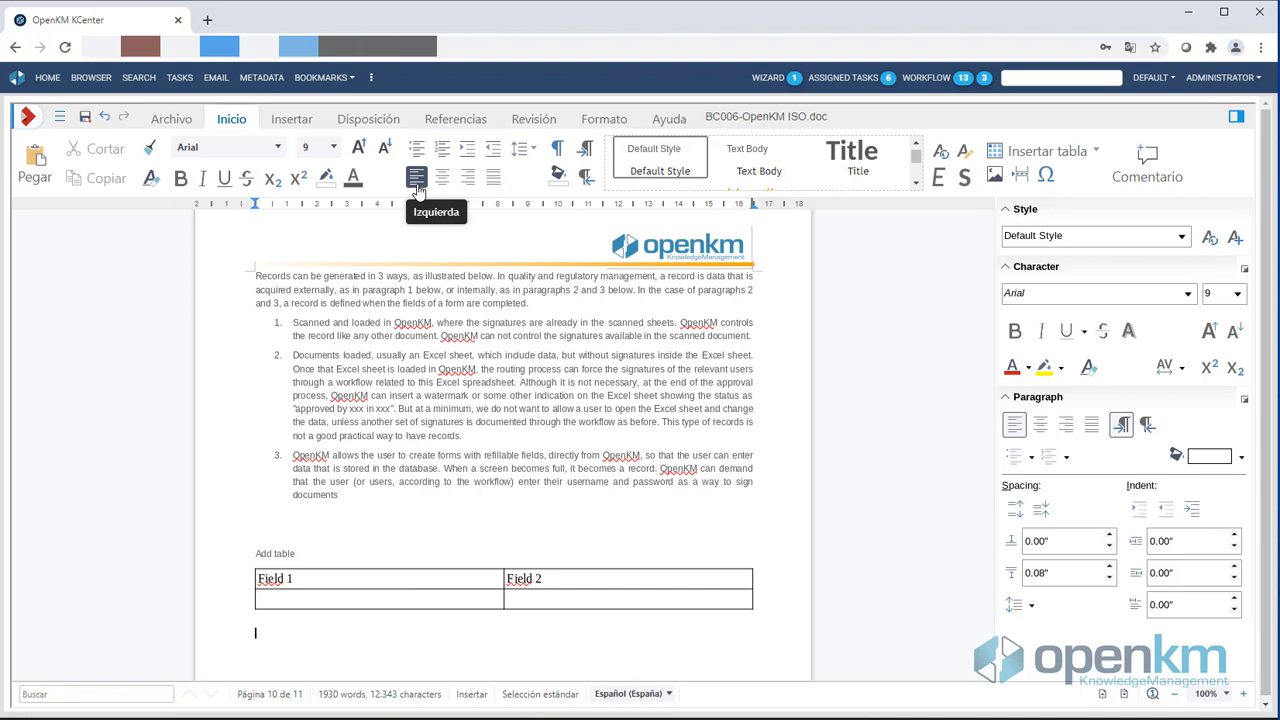
Add a numbered list of One and Two below the table and colour paragraph 3 Dark Red 2
{"action": "left_click", "coordinate": [442, 148]}
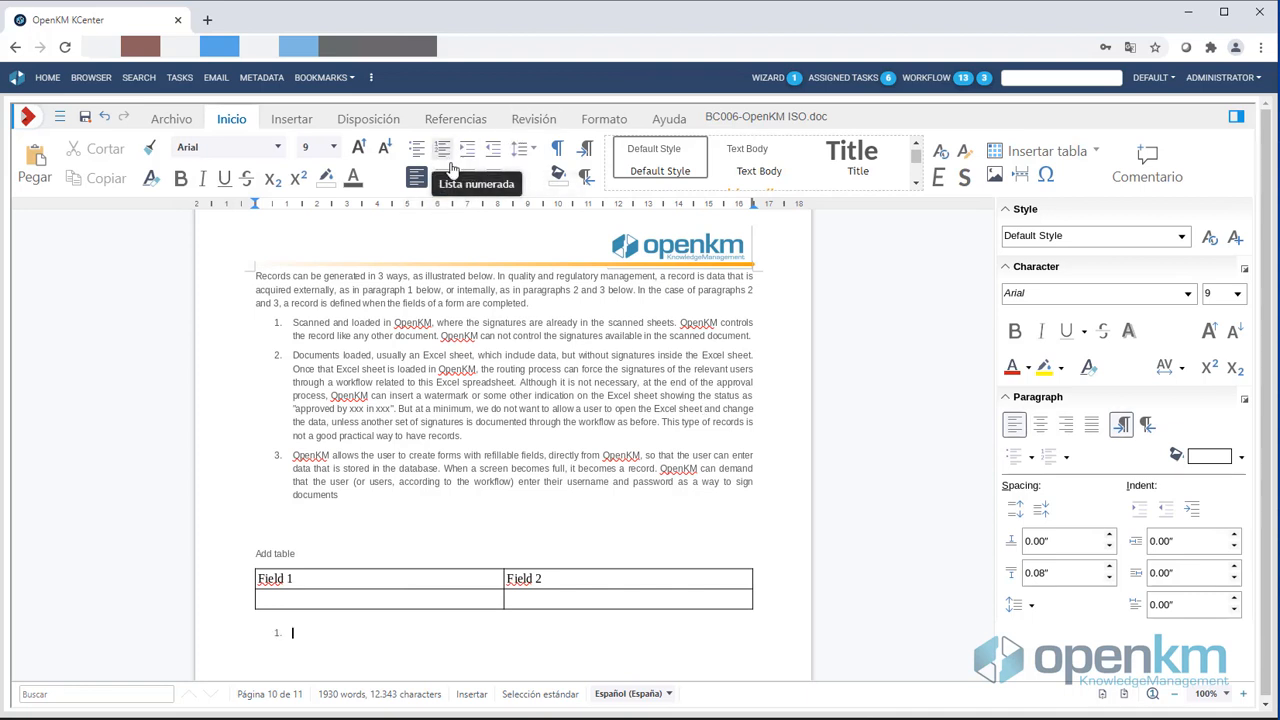
{"action": "left_click", "coordinate": [440, 148]}
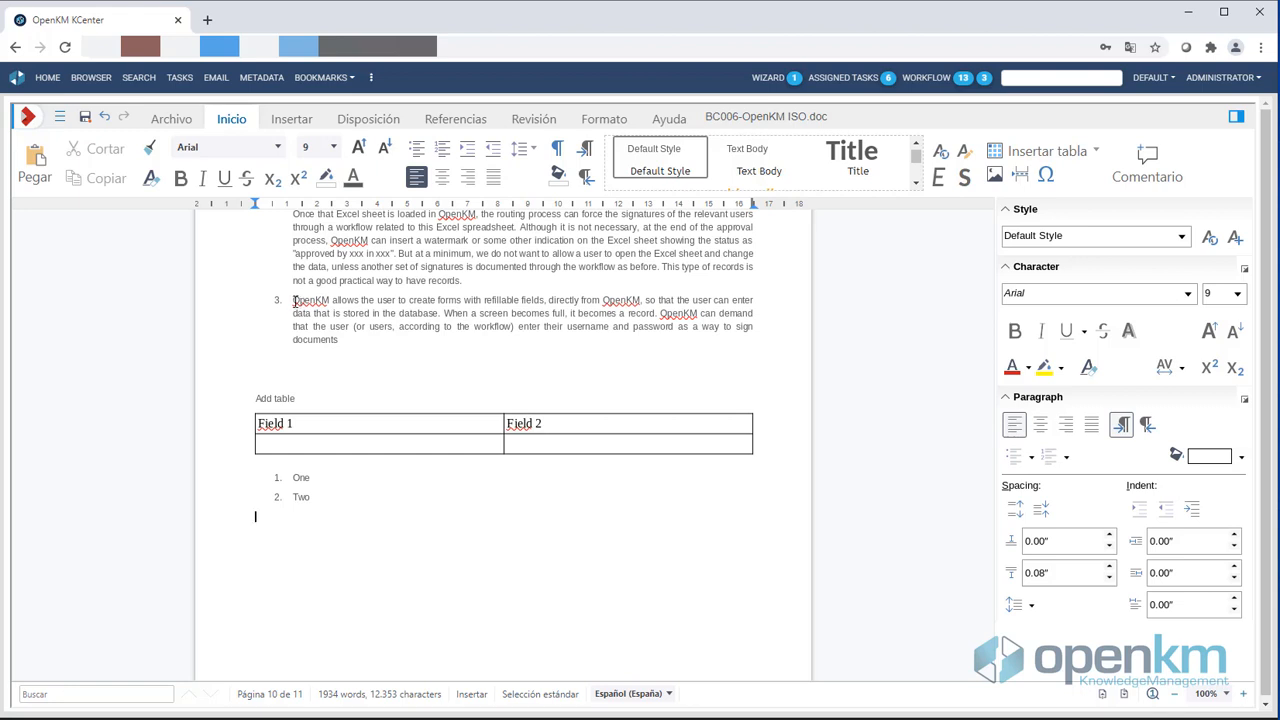
{"action": "left_click_drag", "start_coordinate": [292, 300], "coordinate": [340, 340]}
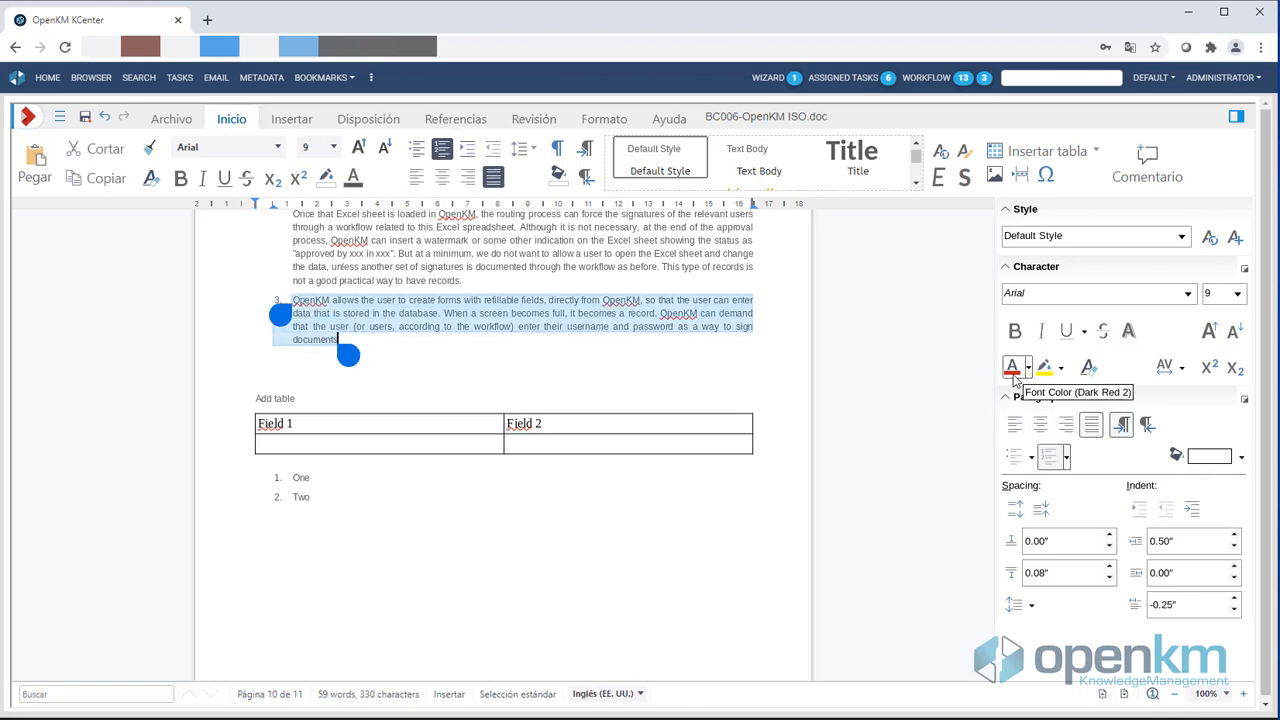
{"action": "left_click", "coordinate": [1012, 368]}
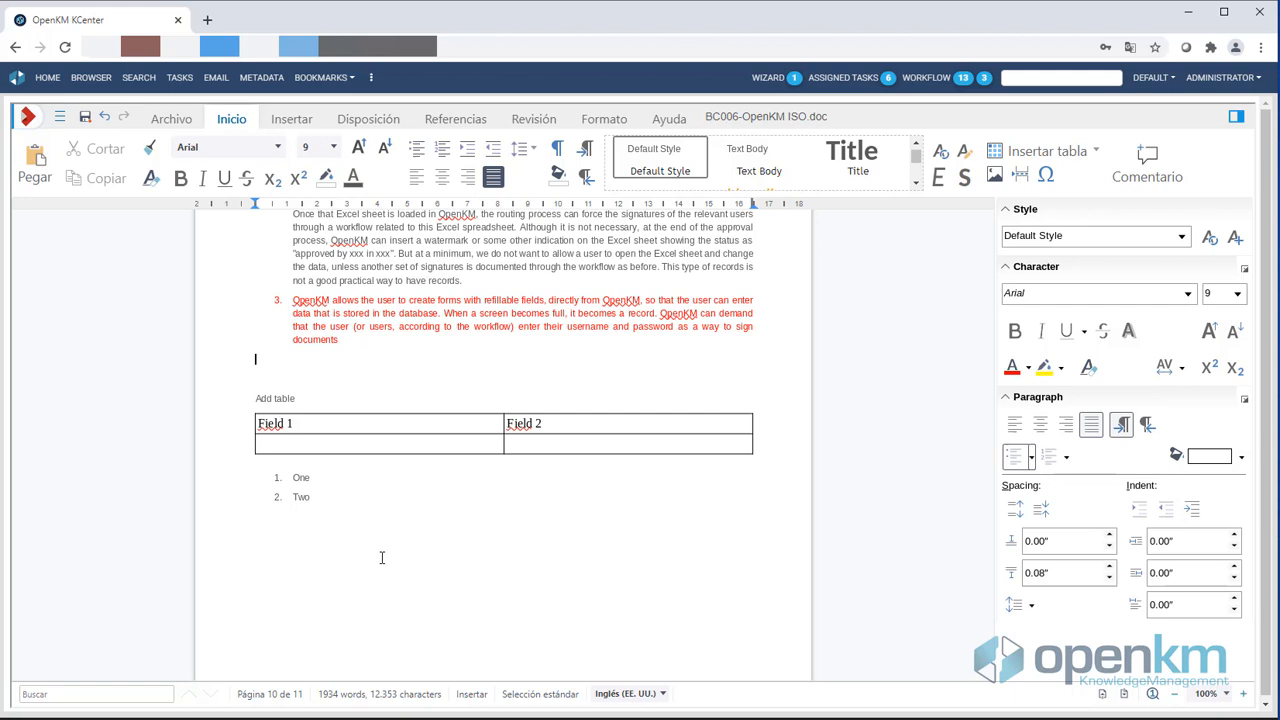
{"action": "double_click", "coordinate": [274, 398]}
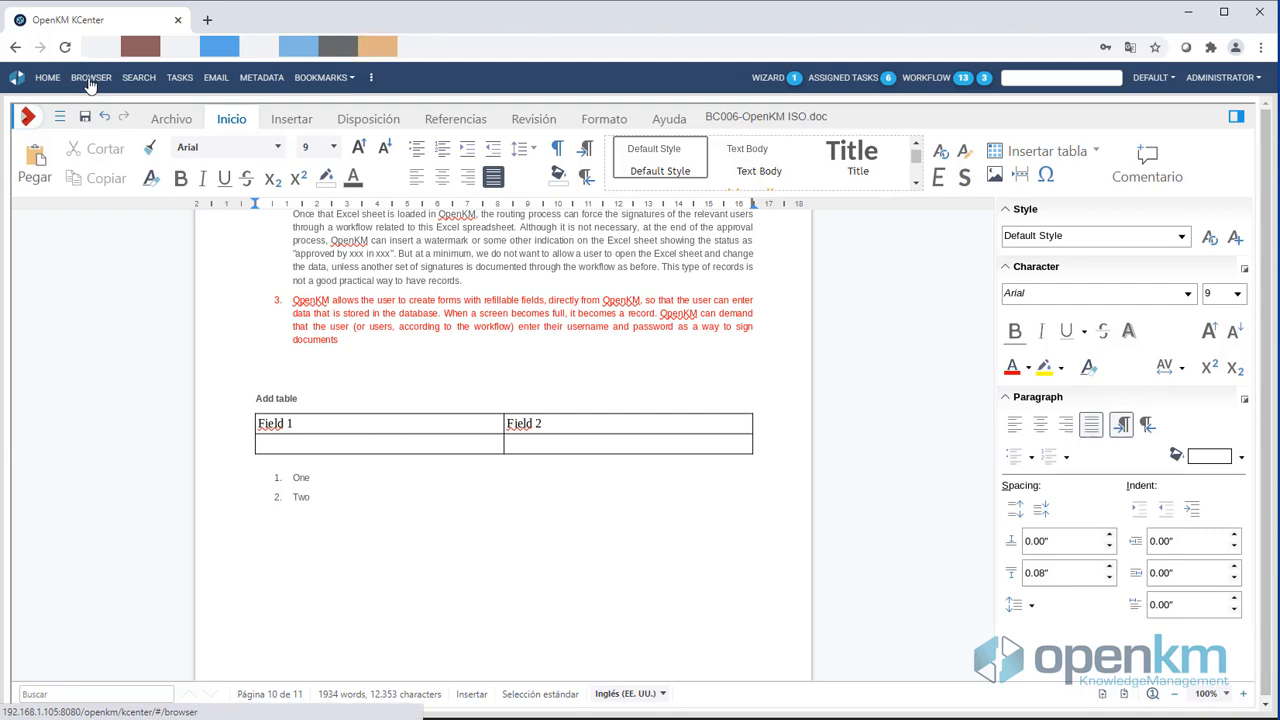
Back in the Browser, confirm version 1.1 in History and preview the edited document
{"action": "left_click", "coordinate": [92, 76]}
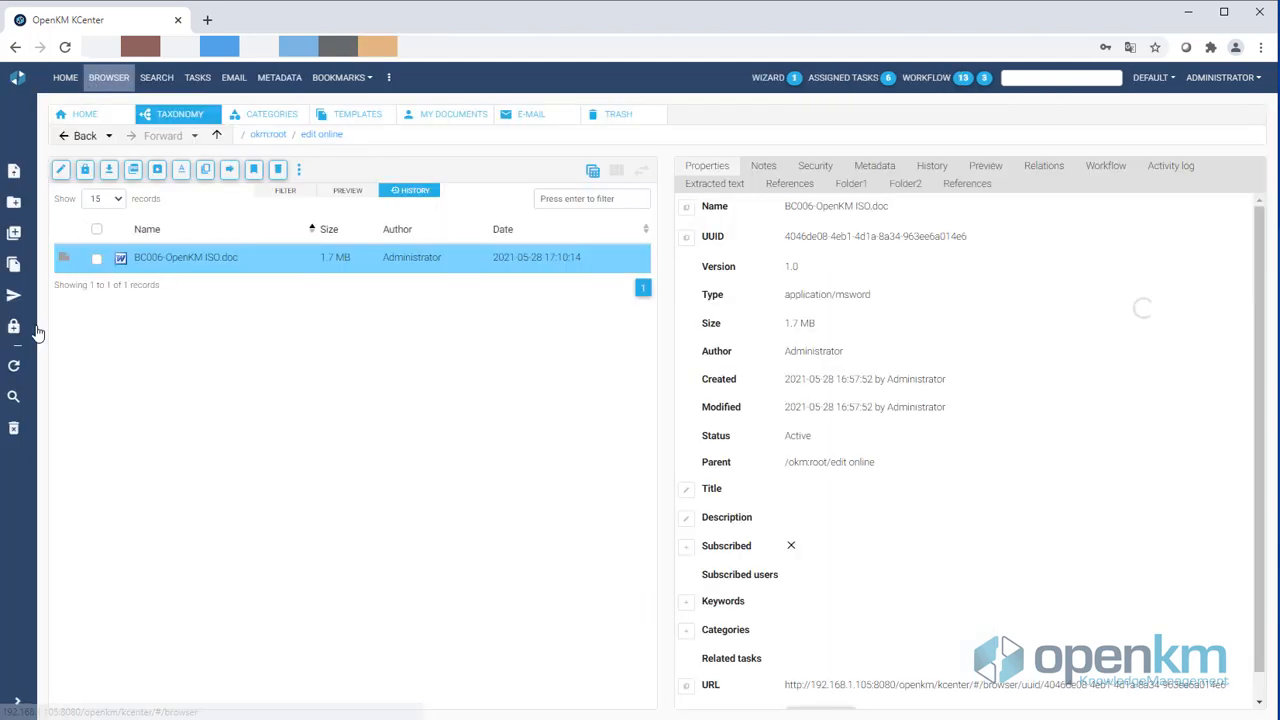
{"action": "left_click", "coordinate": [932, 164]}
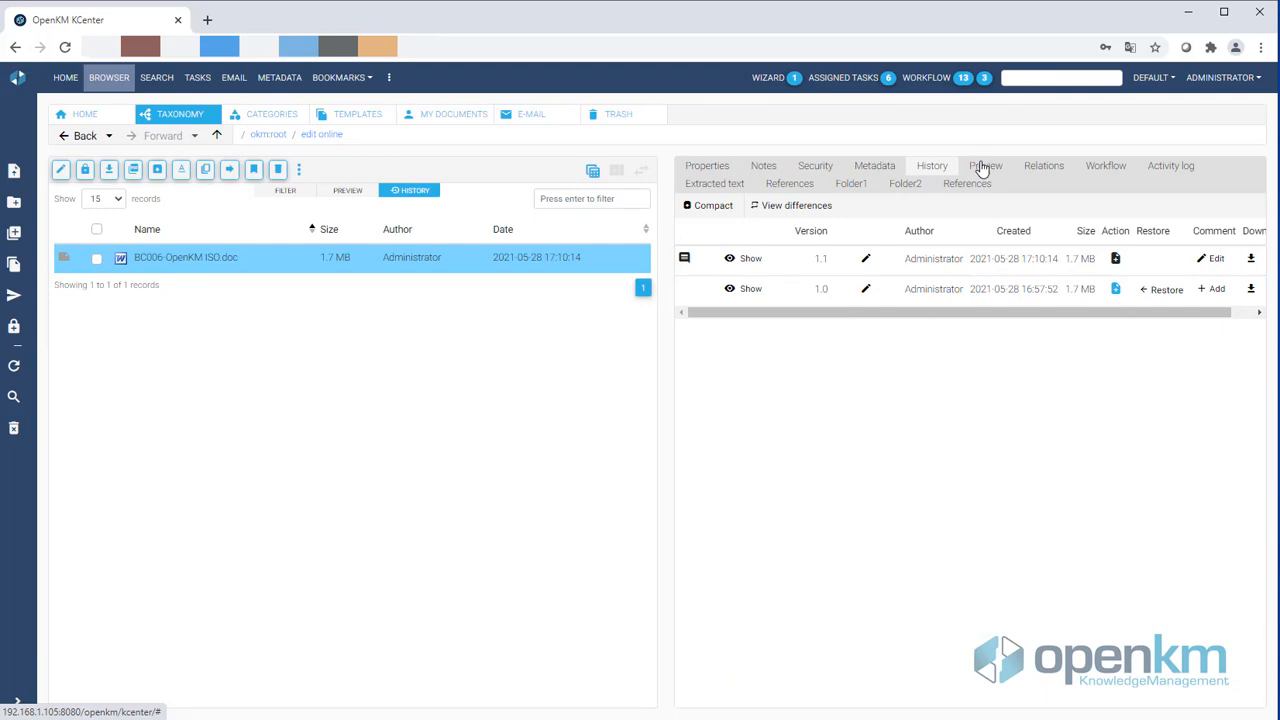
{"action": "left_click", "coordinate": [984, 164]}
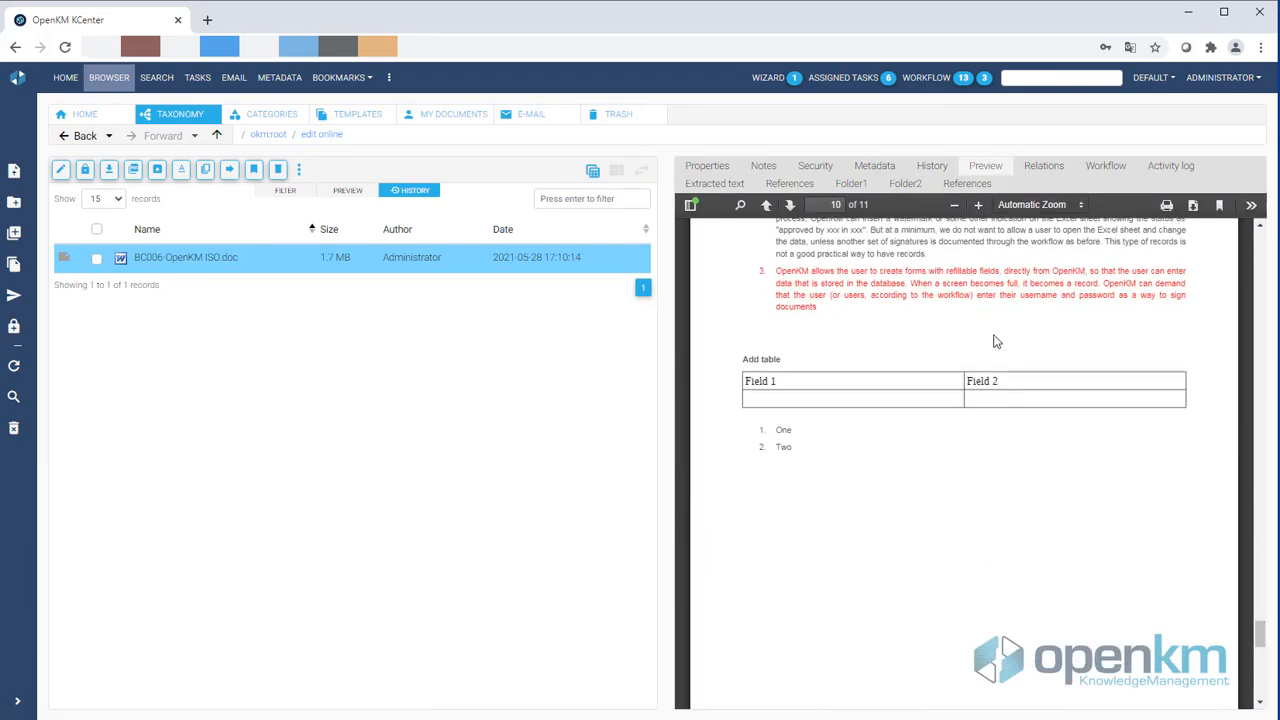
{"action": "mouse_move", "coordinate": [940, 512]}
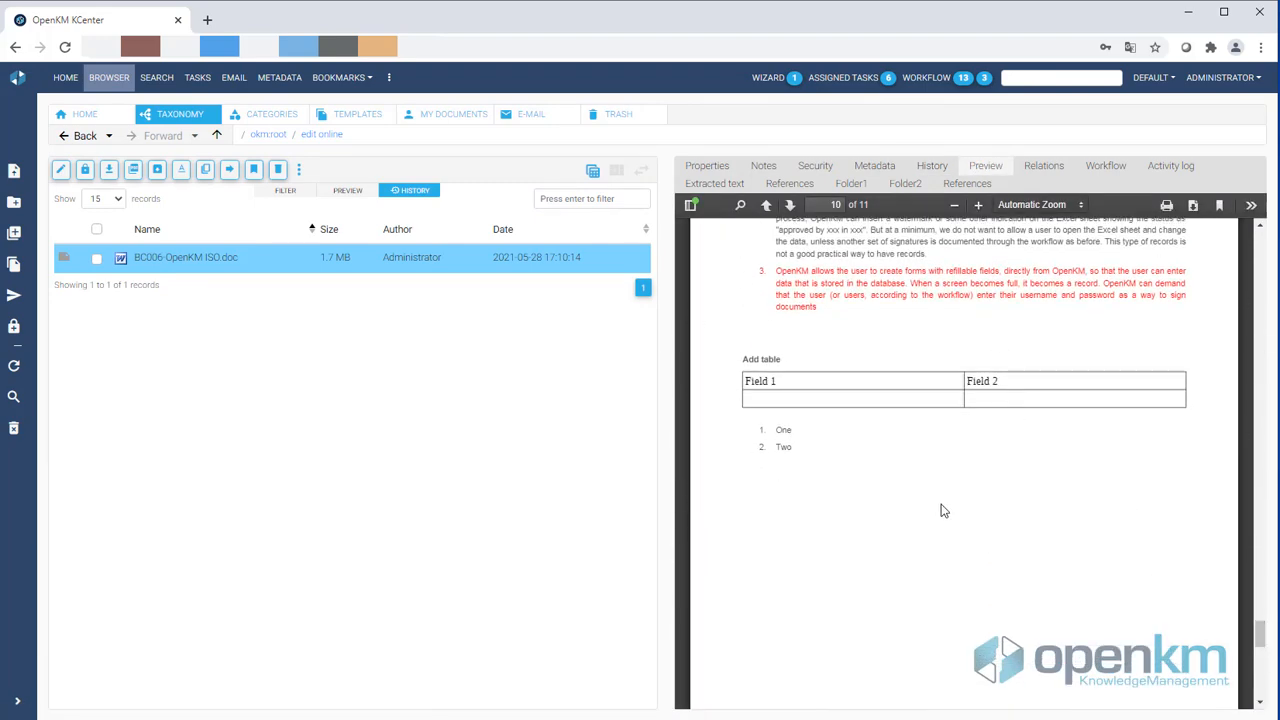